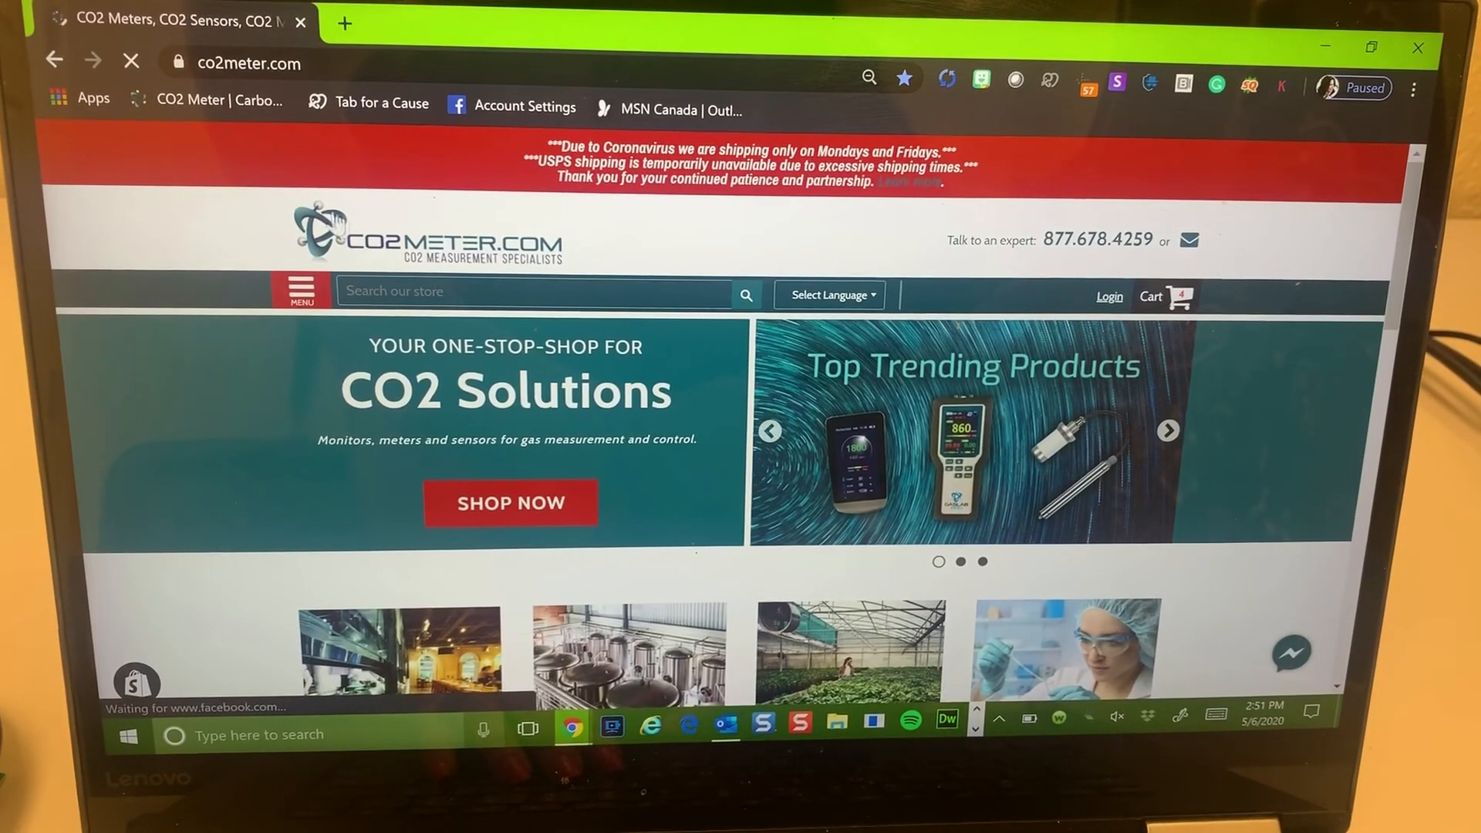
- Reach the GasLab installation section on the Software & Documentation Downloads page
click(263, 64)
text(/pages/downloads)
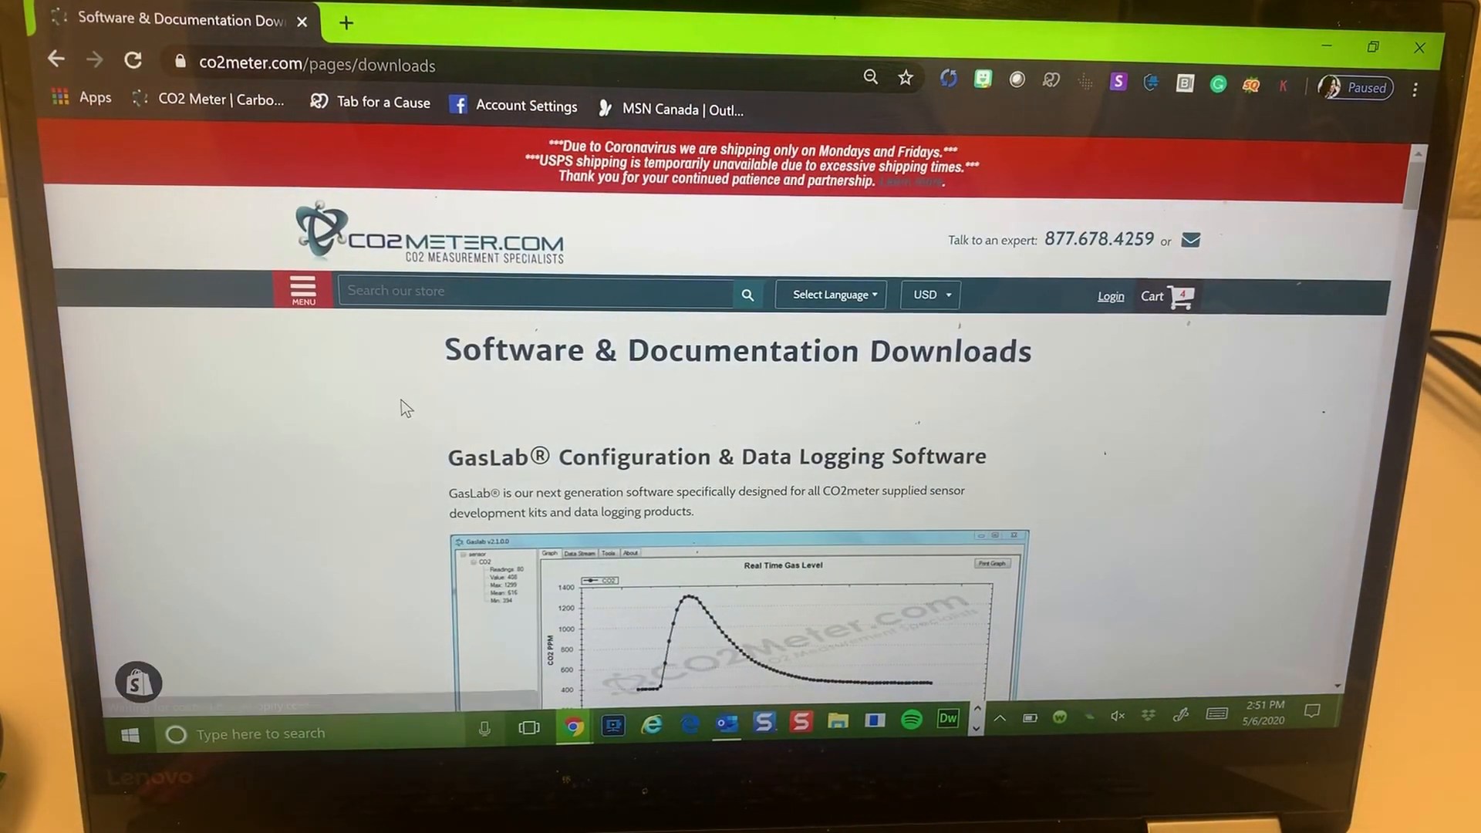
scroll(down, 3)
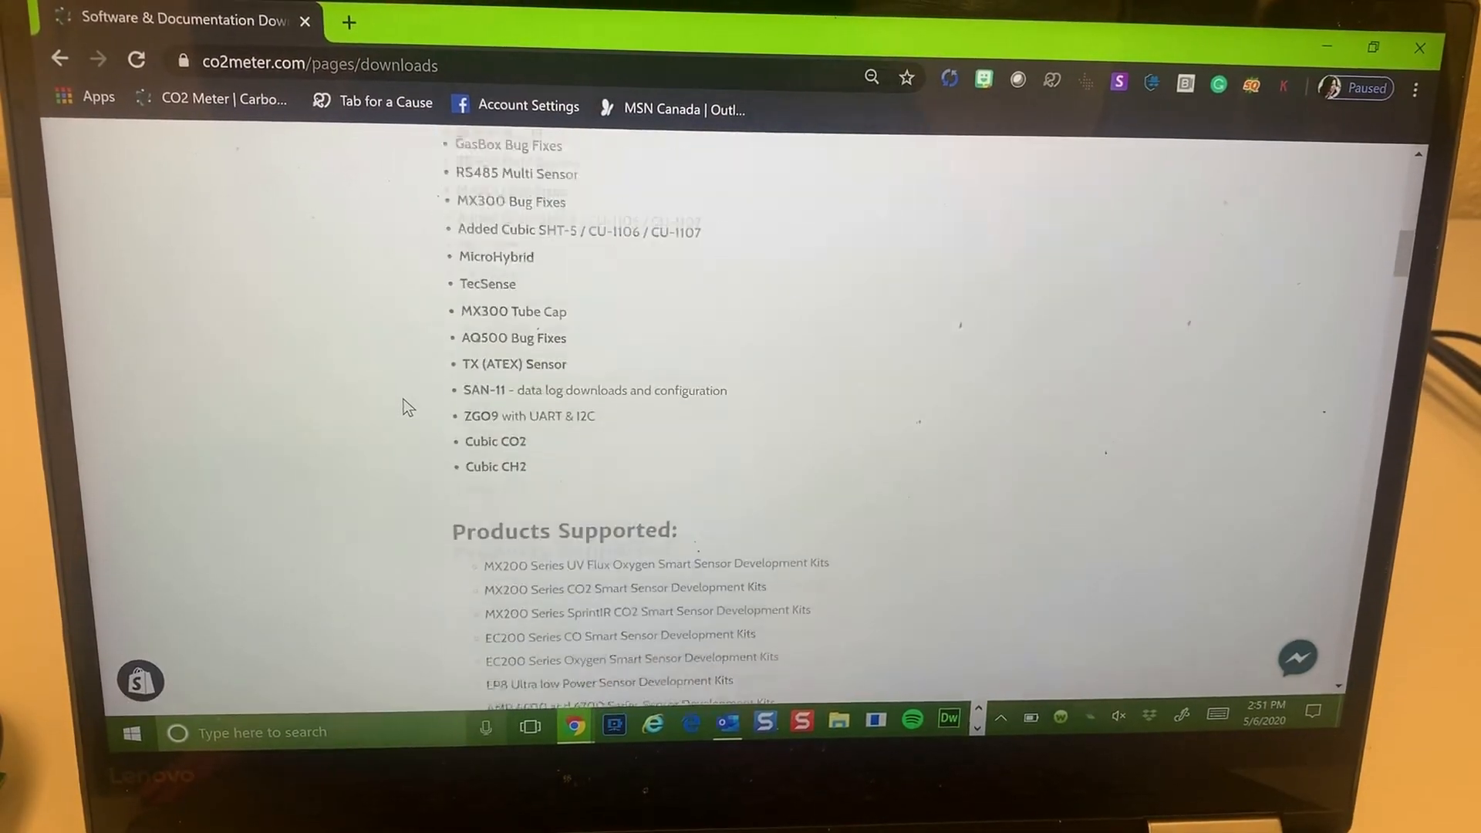
scroll(down, 3)
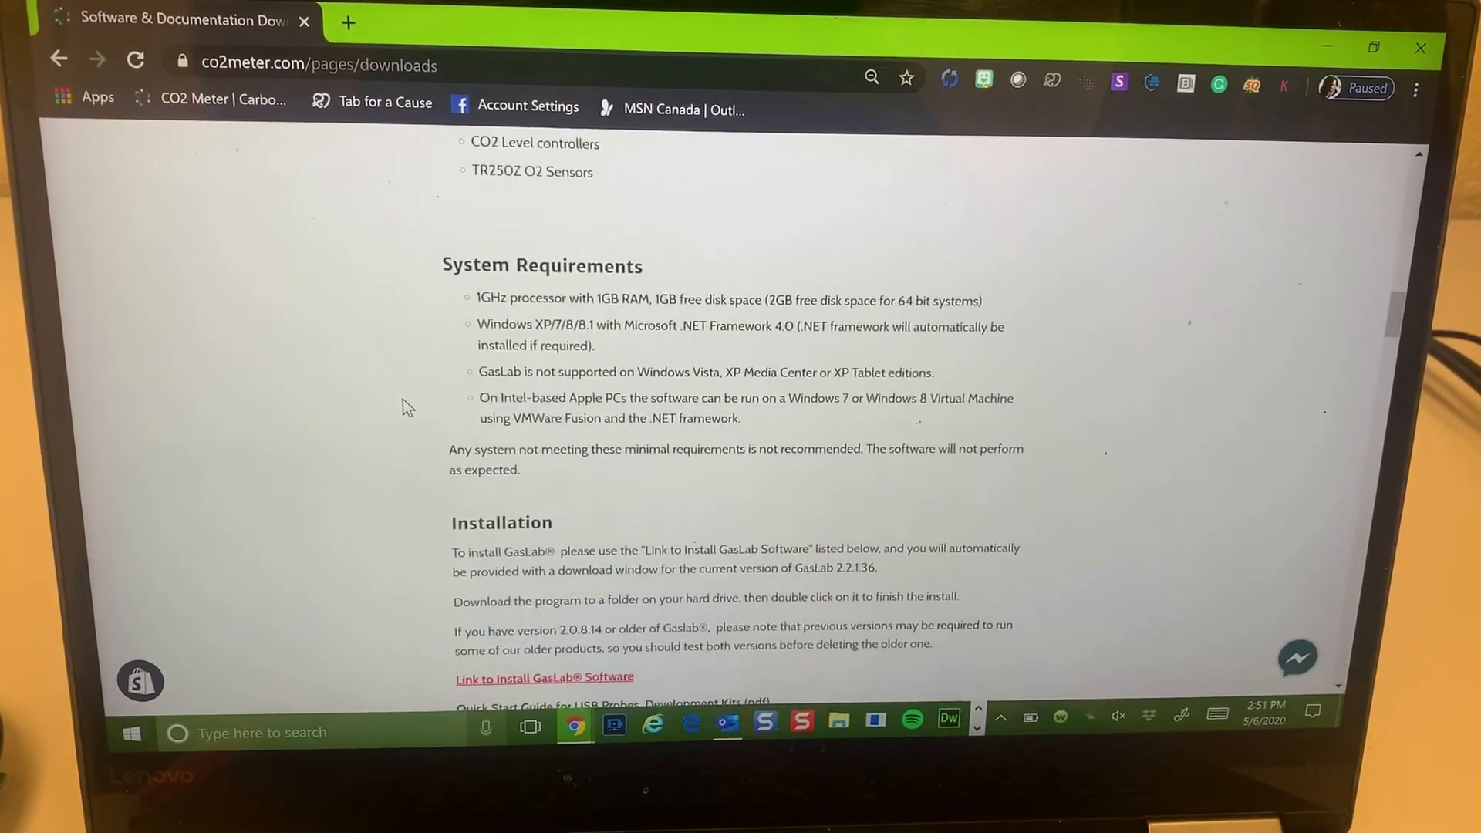
scroll(down, 3)
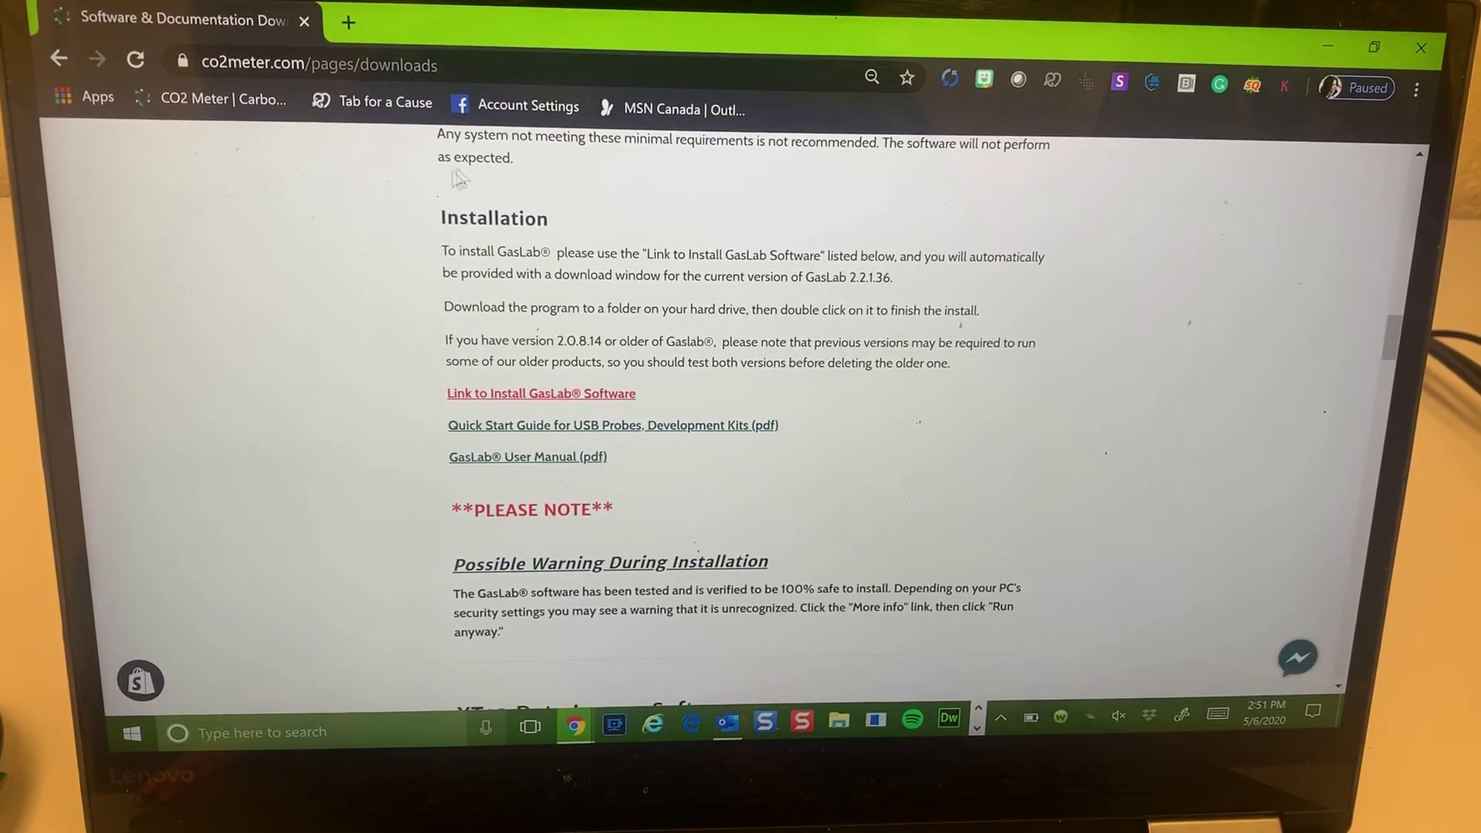
mouse_move(542, 393)
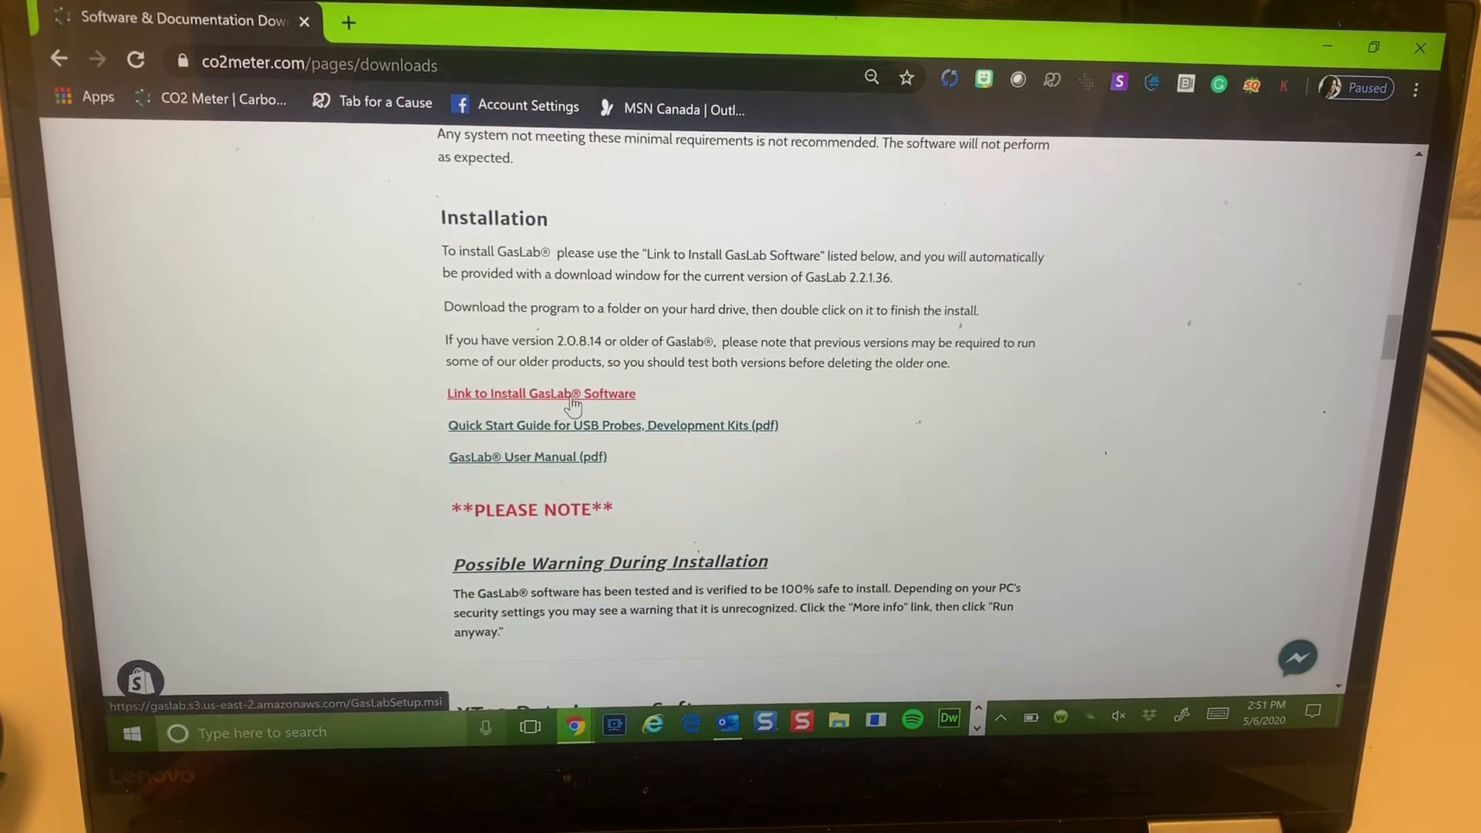
- Download GasLabSetup.msi, run it to completion and close the finished setup wizard
click(542, 393)
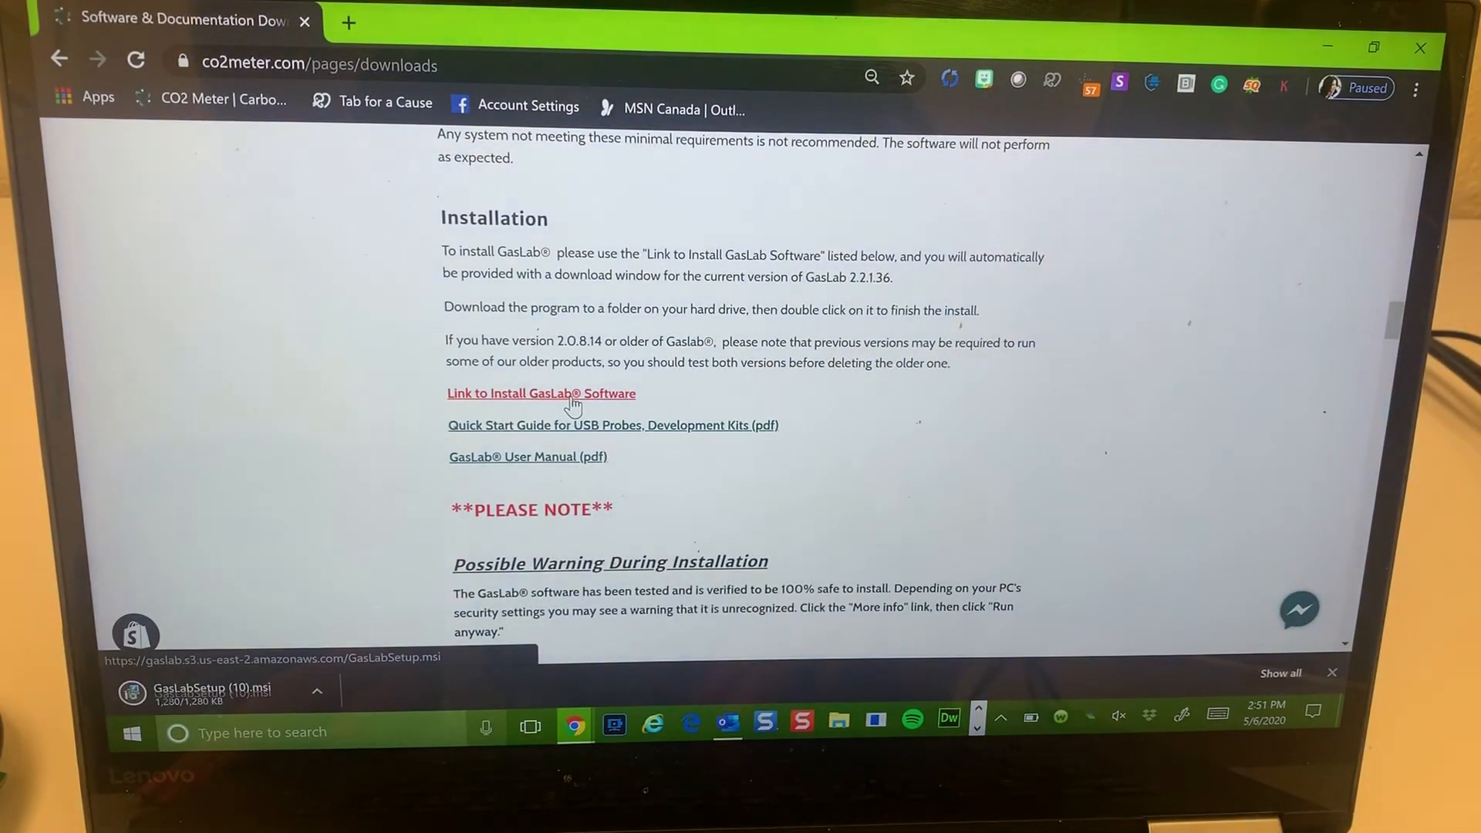
click(317, 691)
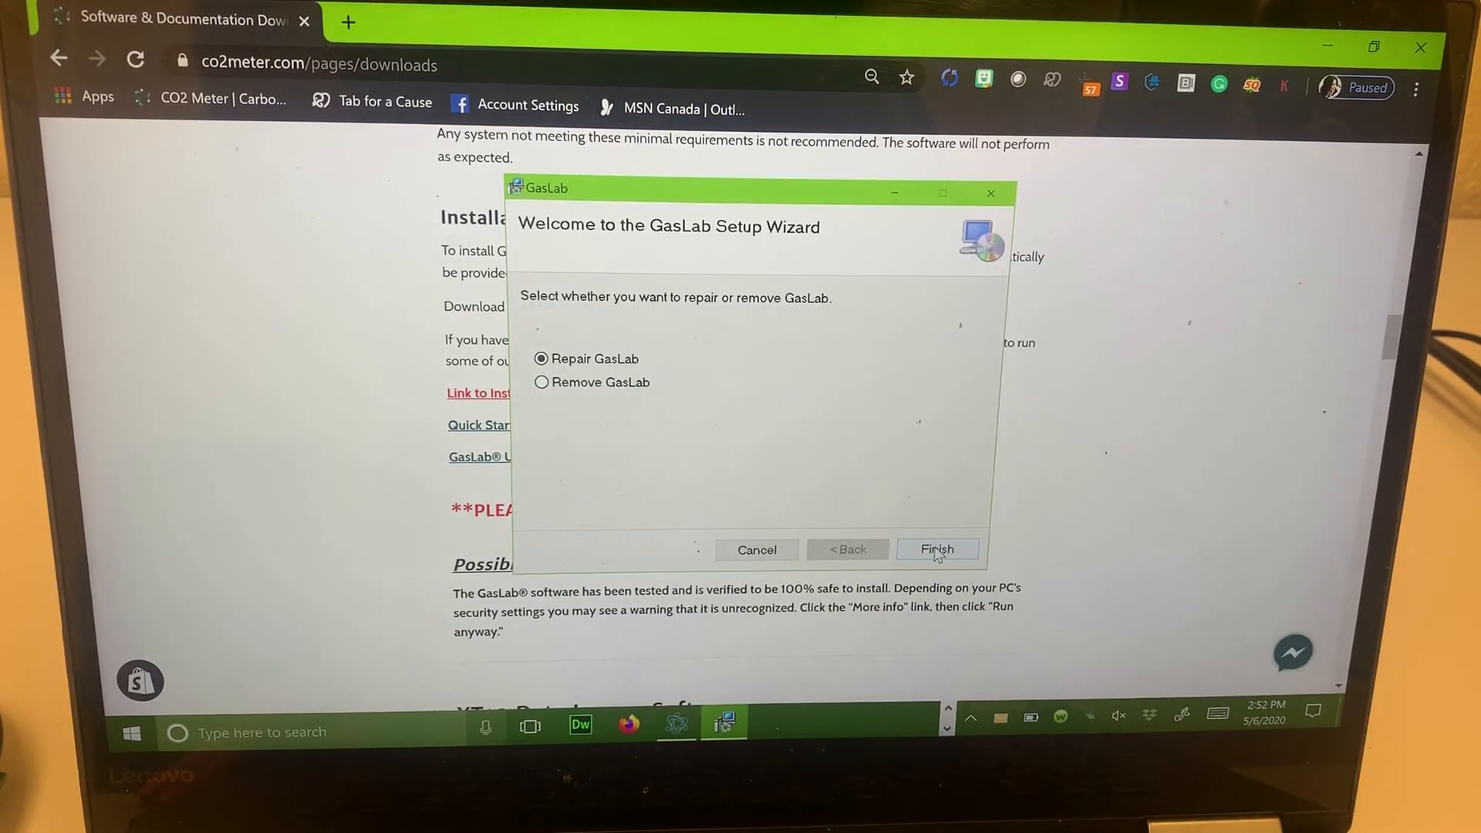
click(937, 549)
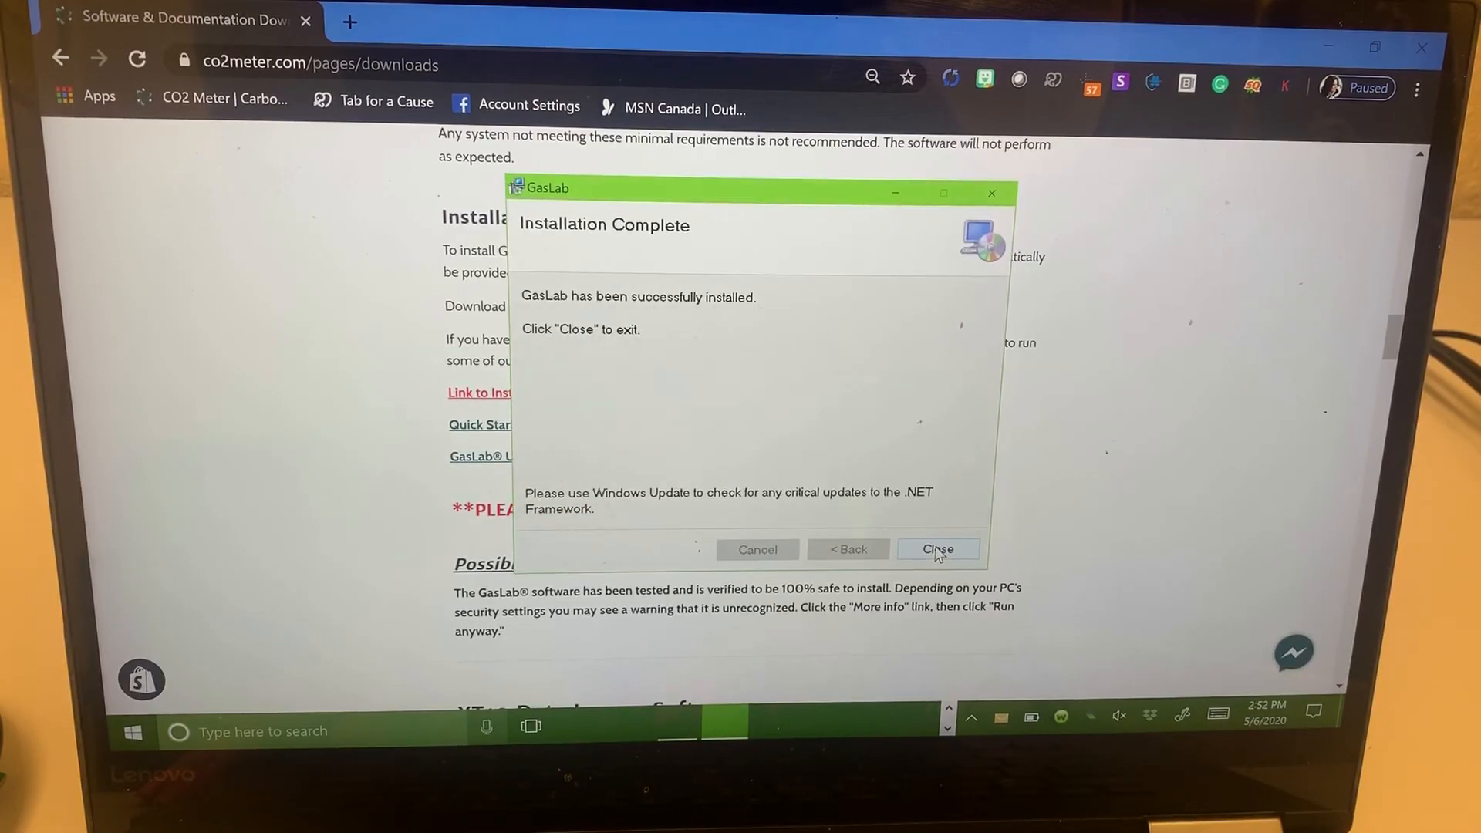
click(937, 549)
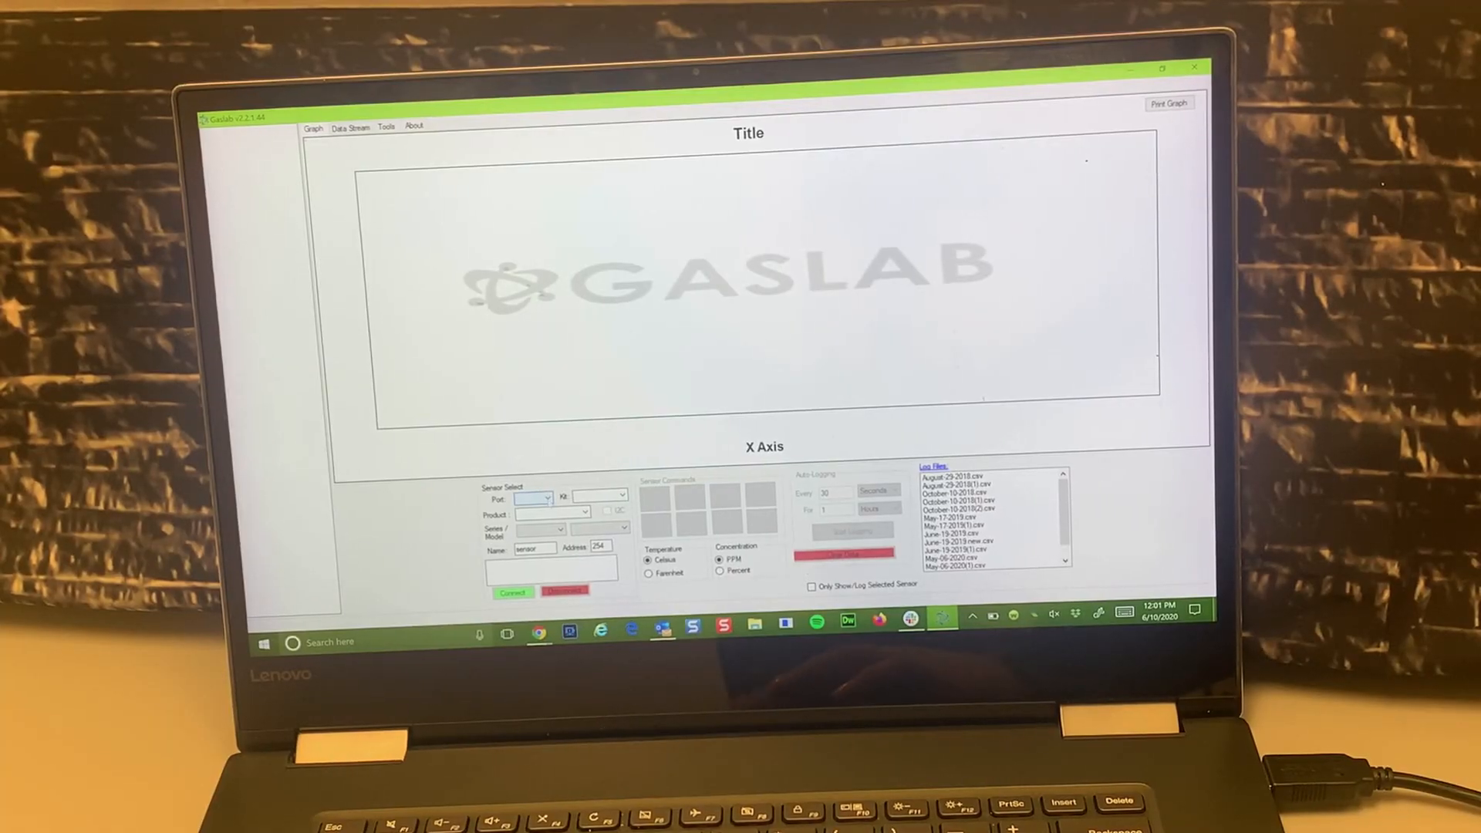
- Select port COM13 and the K-30 product, then connect so CO2 readings plot live
click(546, 498)
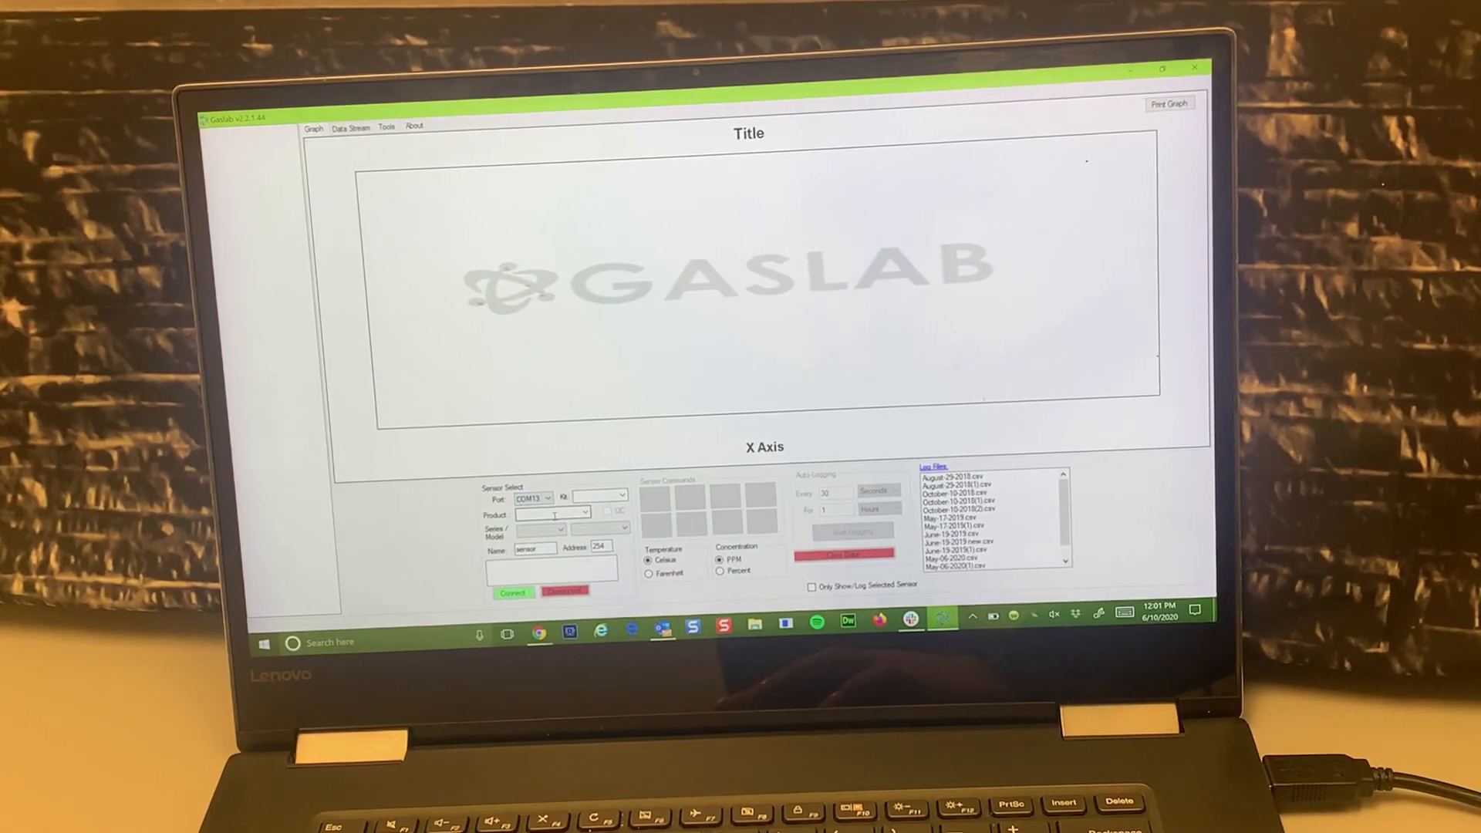
click(583, 512)
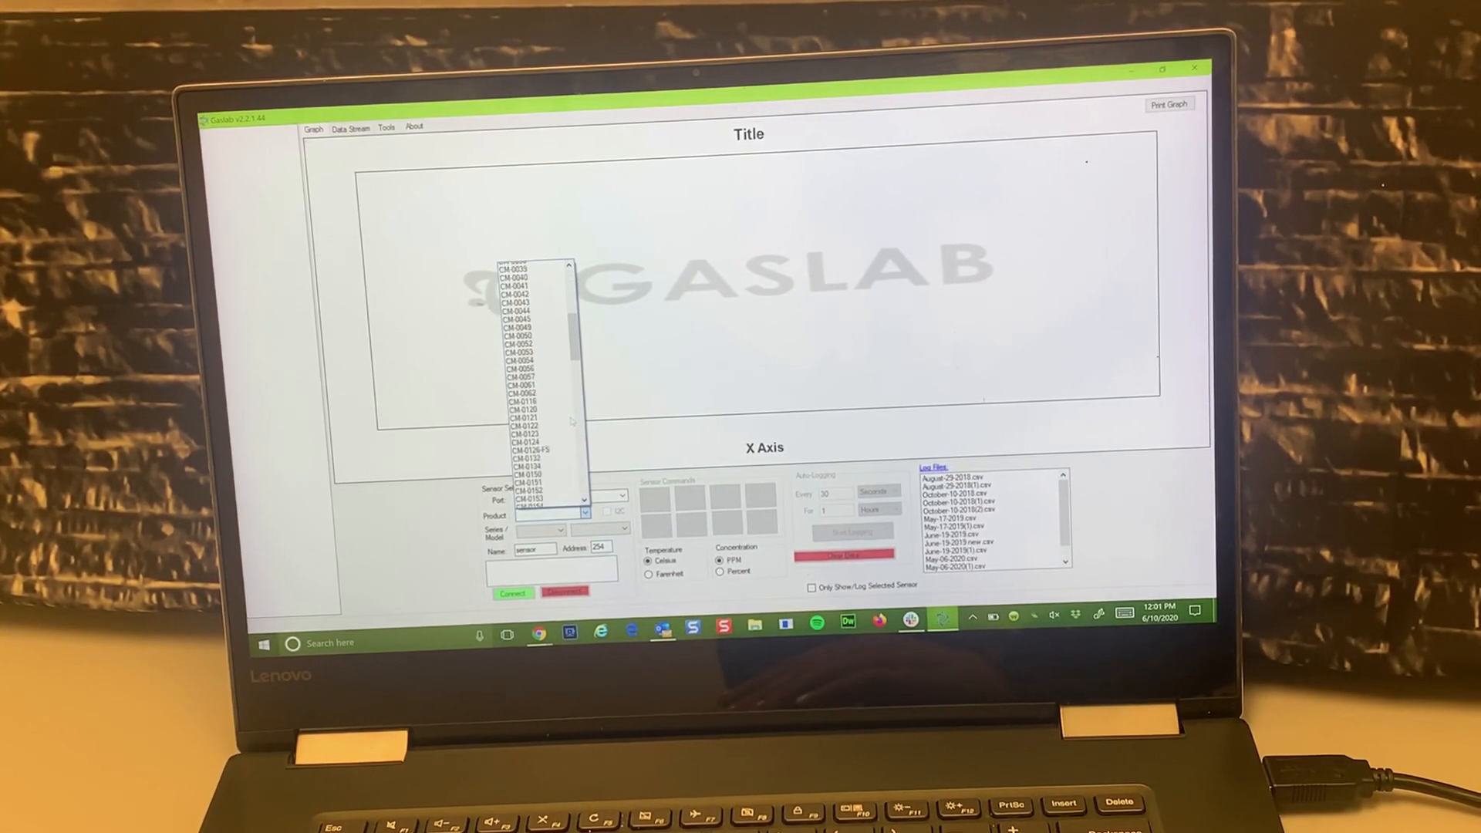
scroll(down, 3)
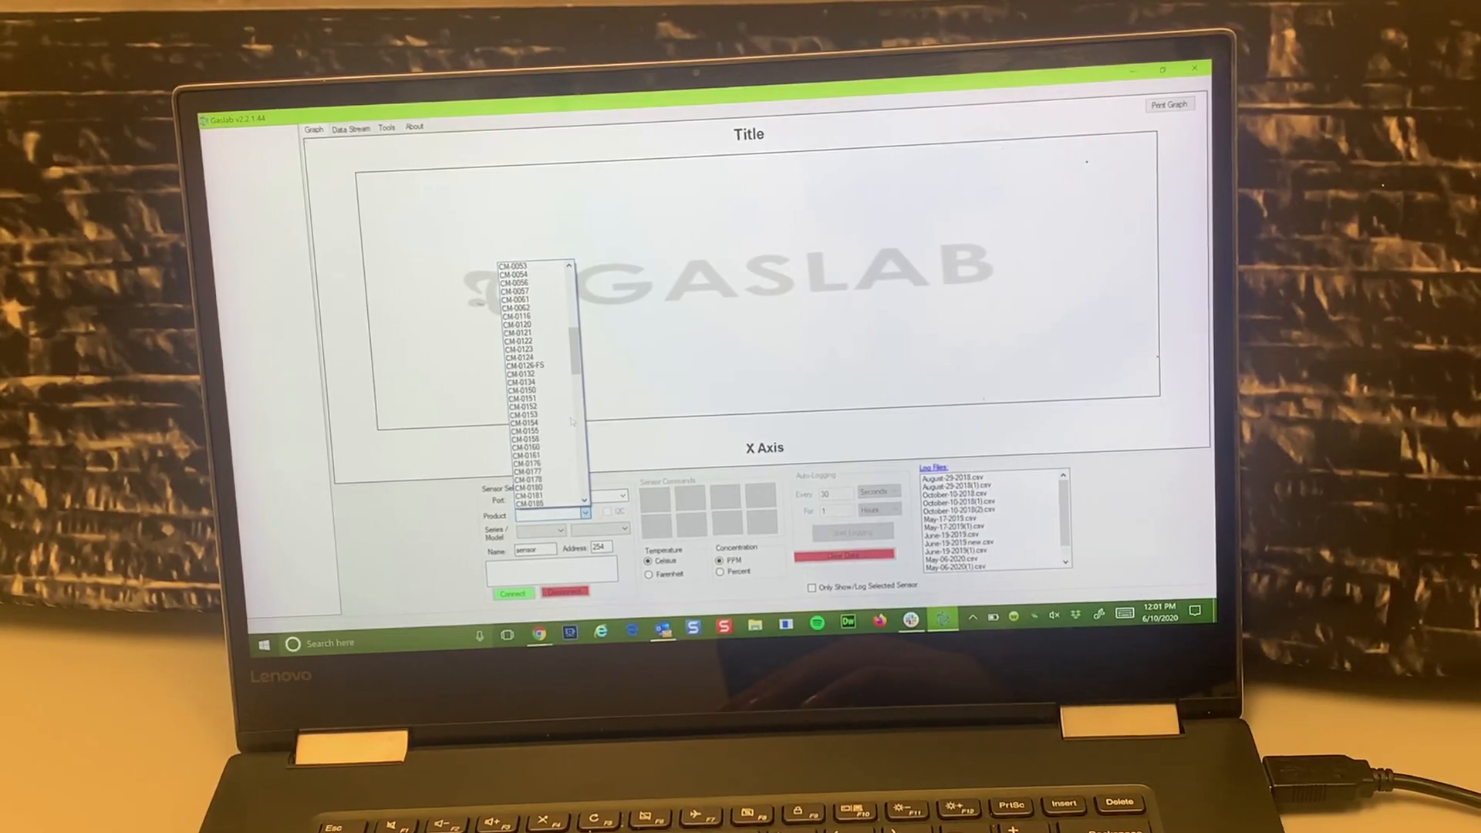
click(526, 432)
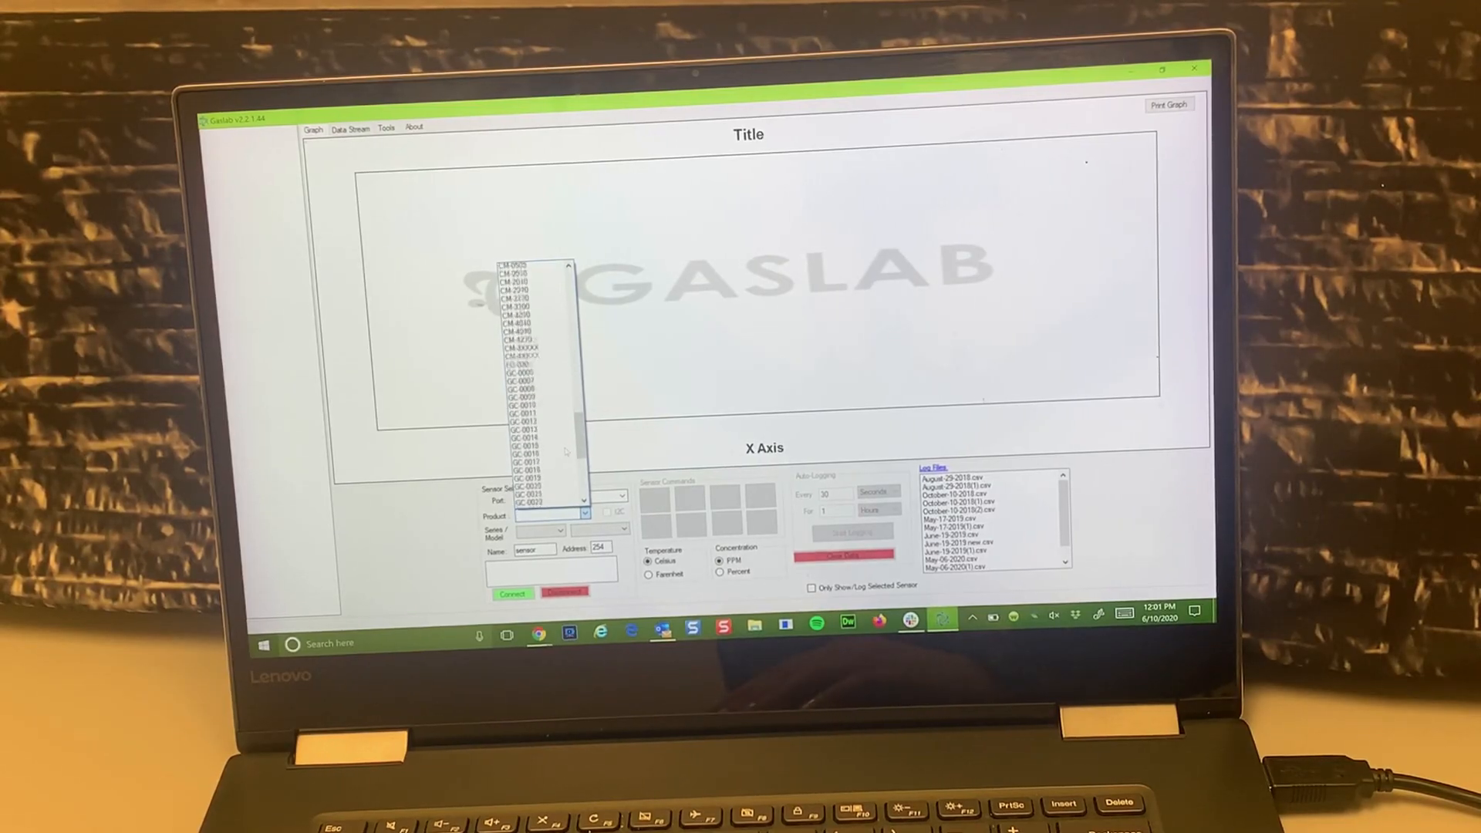
click(529, 512)
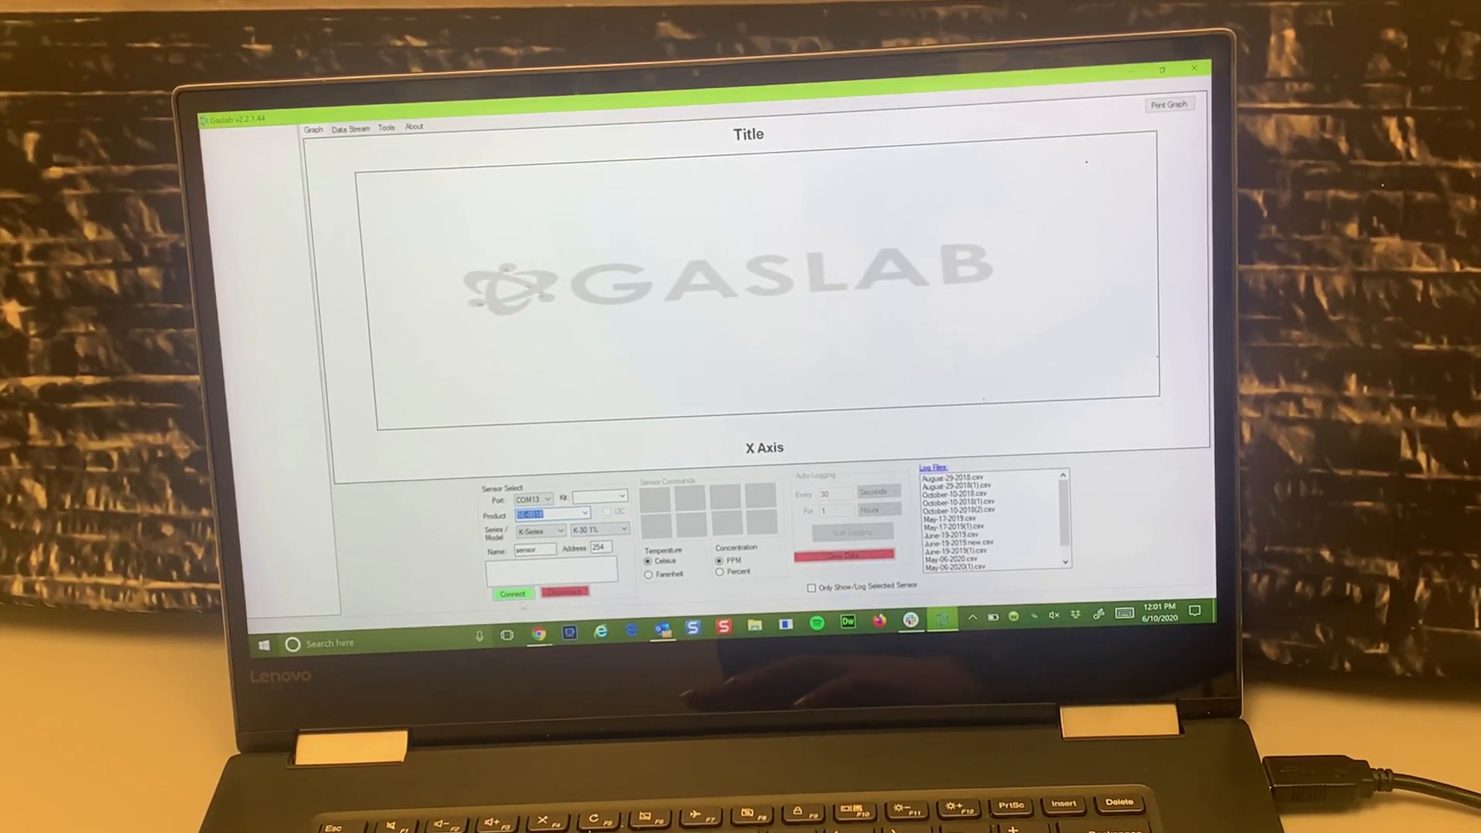
click(512, 592)
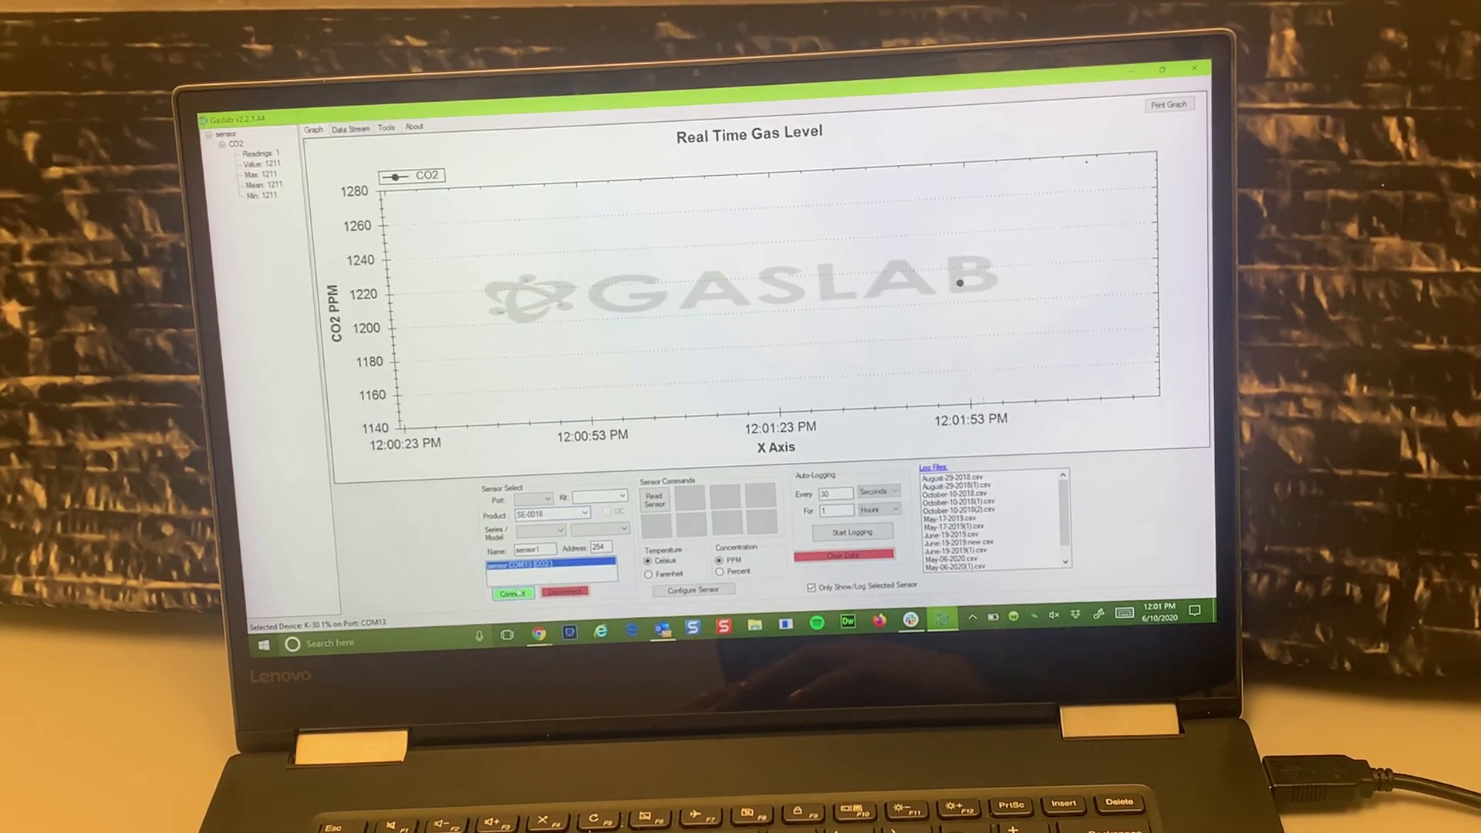